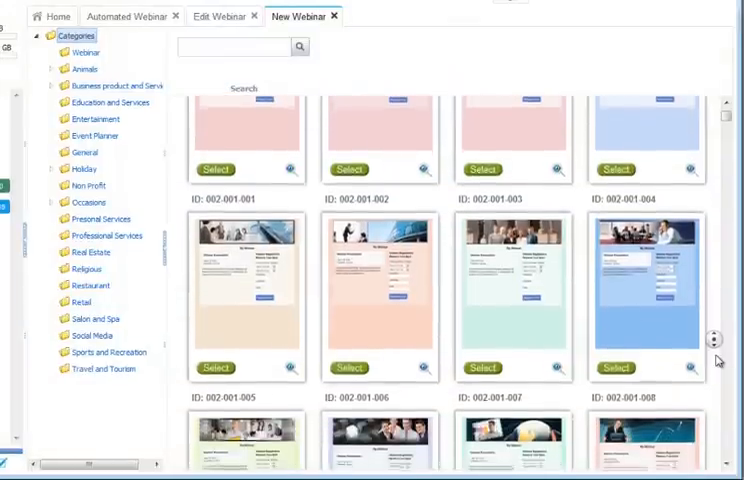
# Scroll the template gallery before reaching the Edit Webinar Setup step for Webinar 01
pyautogui.scroll(-3)
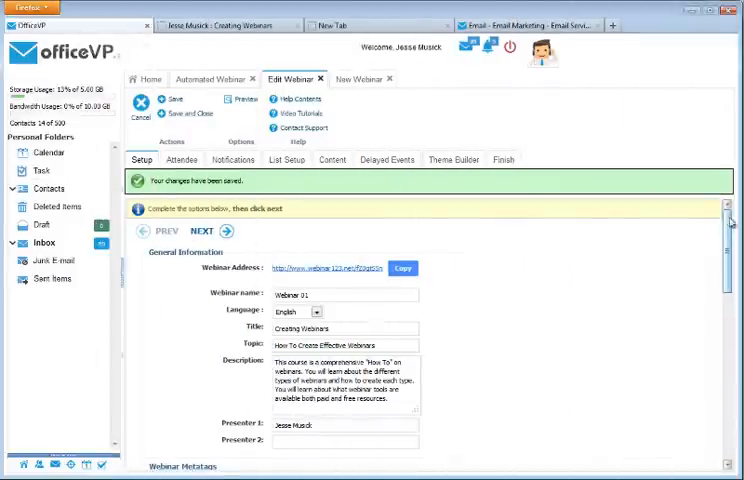
# Review the 9am, 11am, 3pm and 9pm daily sessions, holidays and short-notice options, then advance to Attendee Options
pyautogui.scroll(-3)
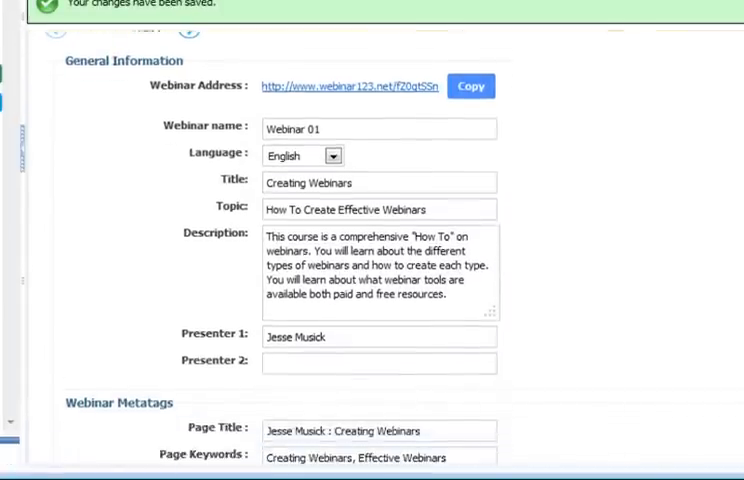
pyautogui.scroll(-3)
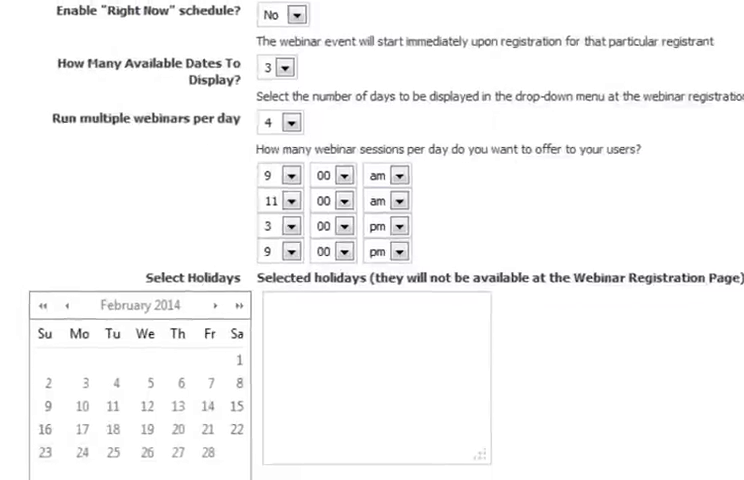
pyautogui.scroll(-3)
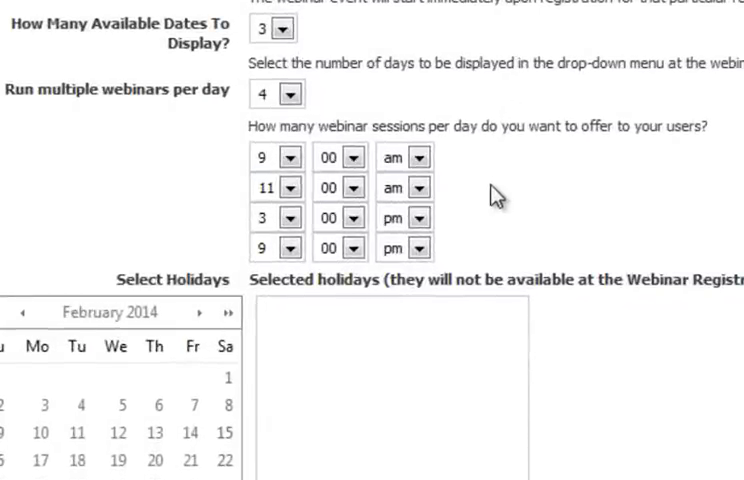
pyautogui.scroll(-3)
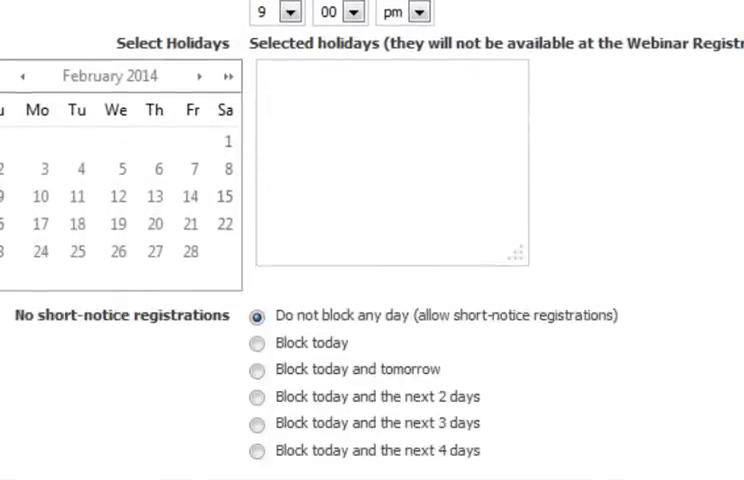
pyautogui.click(150, 11)
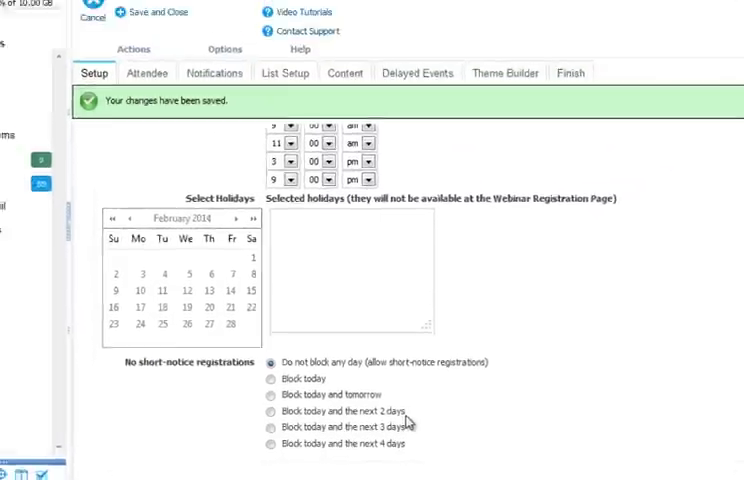
pyautogui.click(147, 72)
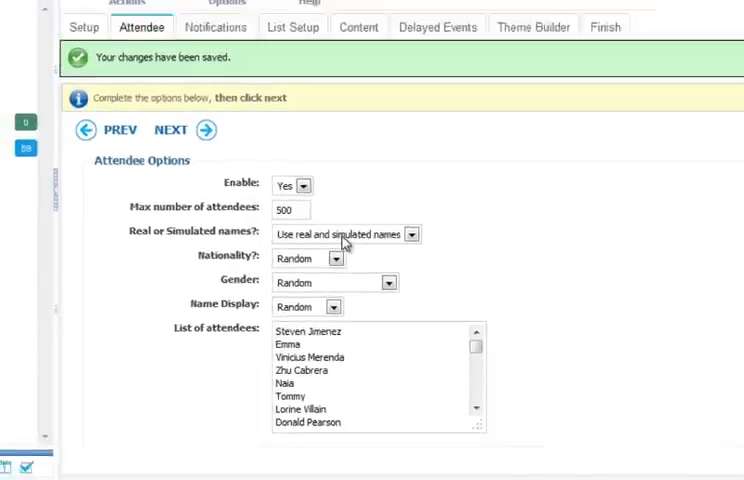
# Keep 500 max attendees with real and simulated random names and advance to Notifications
pyautogui.click(173, 90)
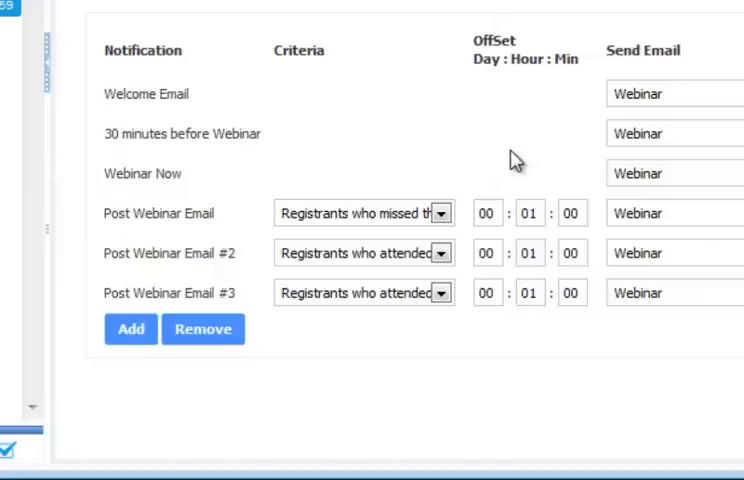
# Check the attendance Criteria choices for the post-webinar follow-up emails
pyautogui.click(438, 212)
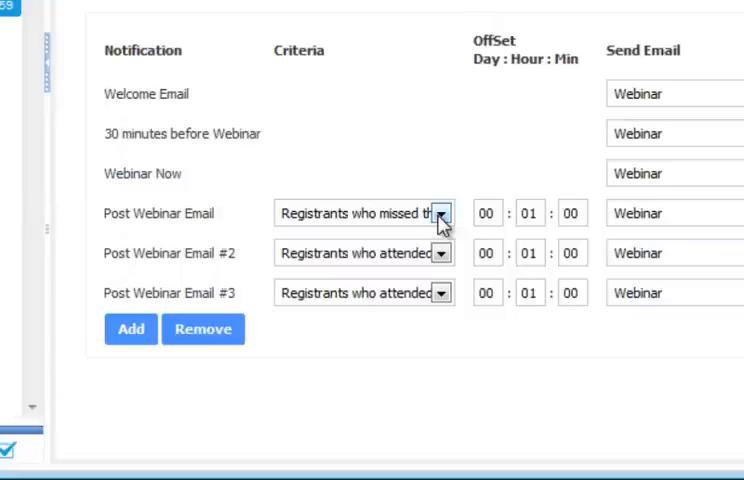
pyautogui.moveTo(445, 265)
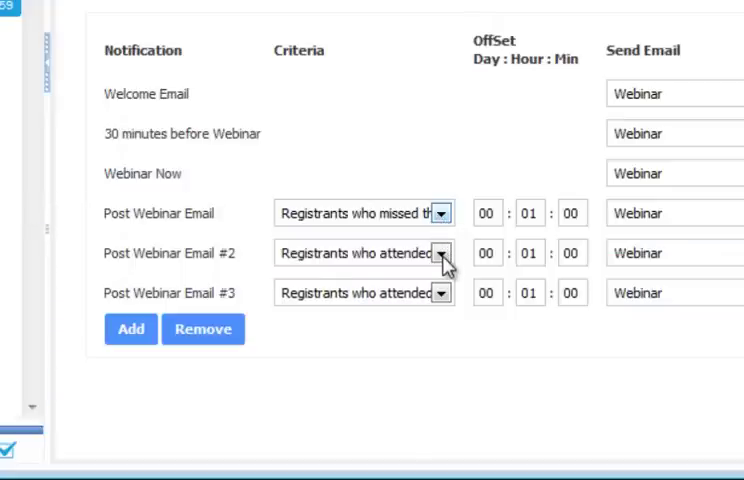
pyautogui.click(443, 252)
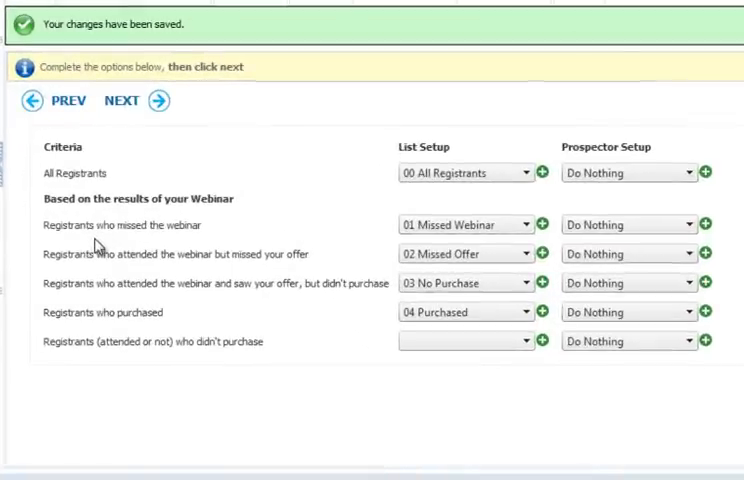
pyautogui.moveTo(172, 249)
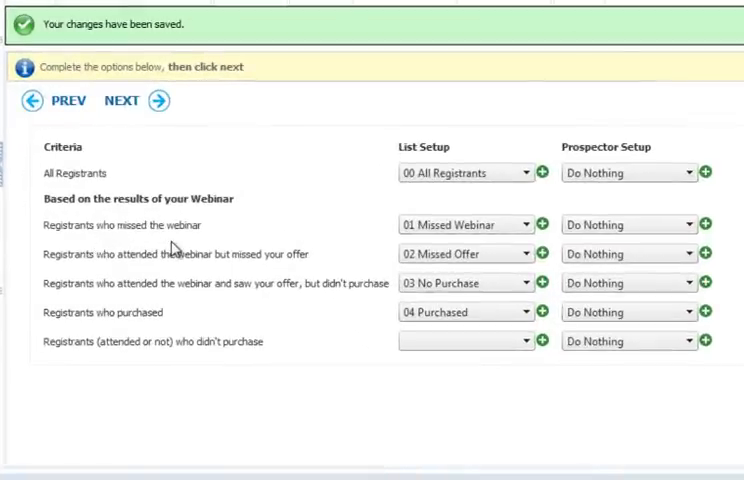
pyautogui.moveTo(220, 272)
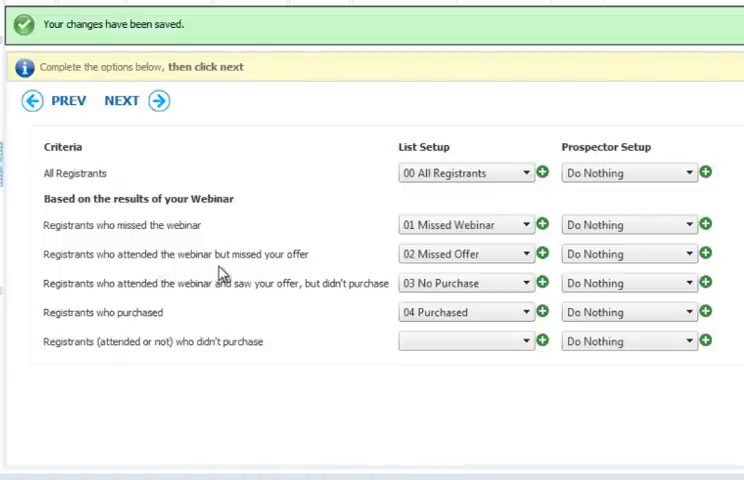
pyautogui.moveTo(233, 304)
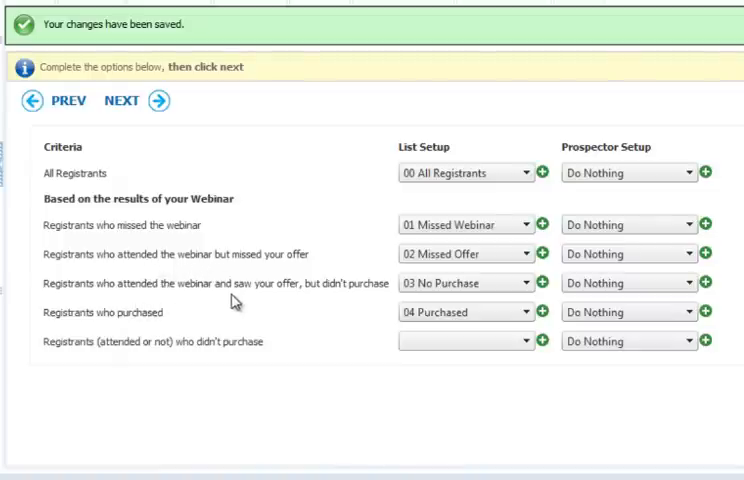
pyautogui.moveTo(78, 331)
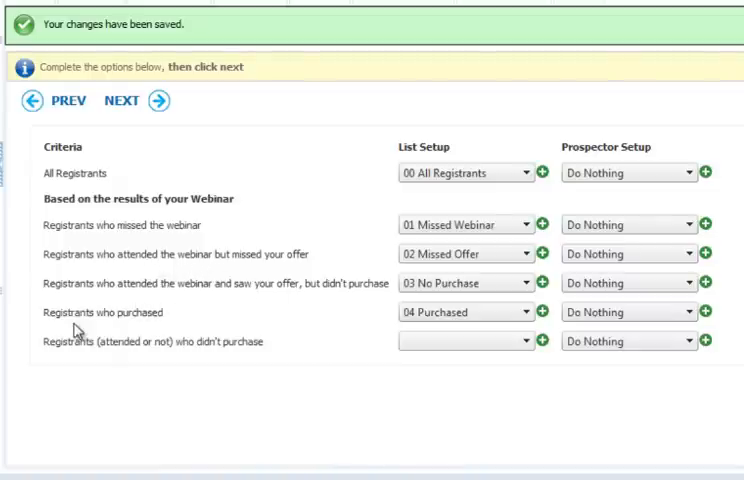
pyautogui.moveTo(623, 140)
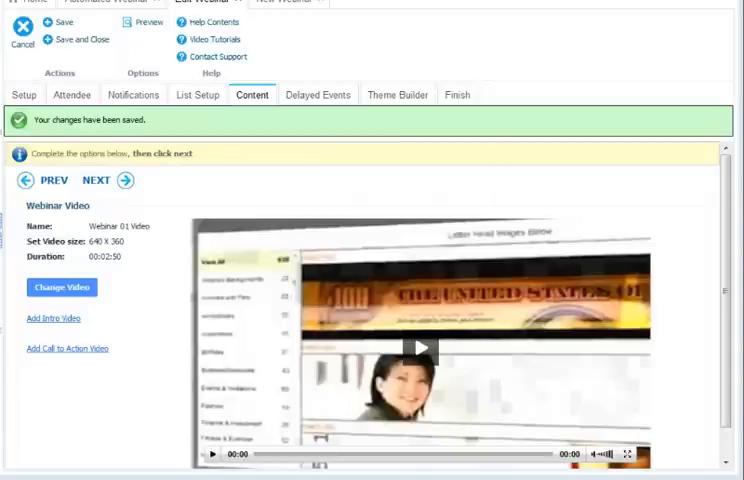
# Keep Webinar 01 Video at 640 × 360 and move to the Delayed Events settings
pyautogui.click(318, 94)
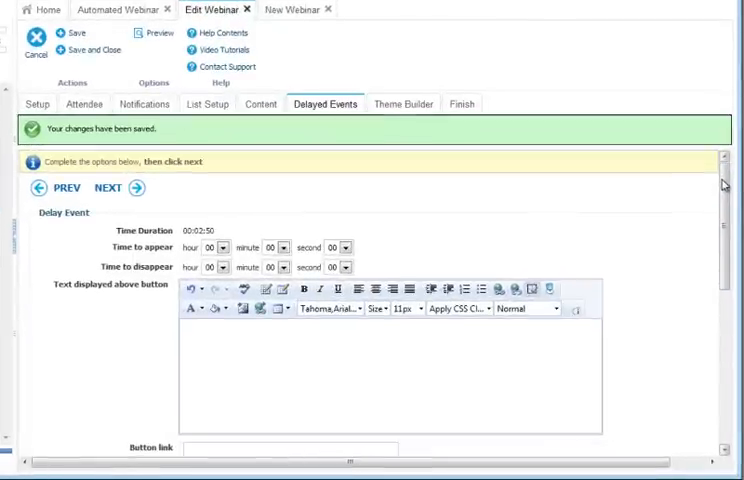
# Review Delayed Events and Theme Builder, then reach the Finish step showing the webinar link
pyautogui.scroll(-3)
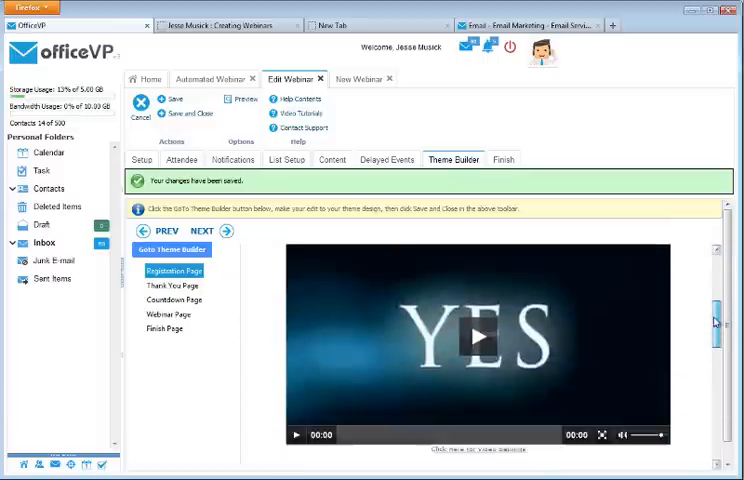
pyautogui.scroll(-3)
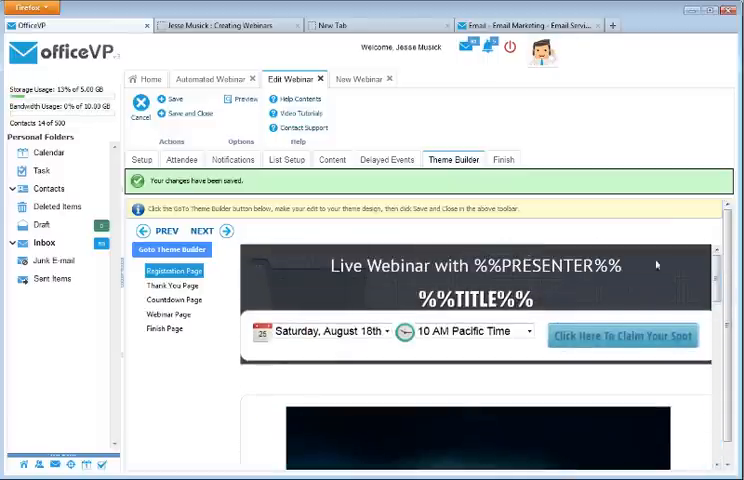
pyautogui.click(503, 159)
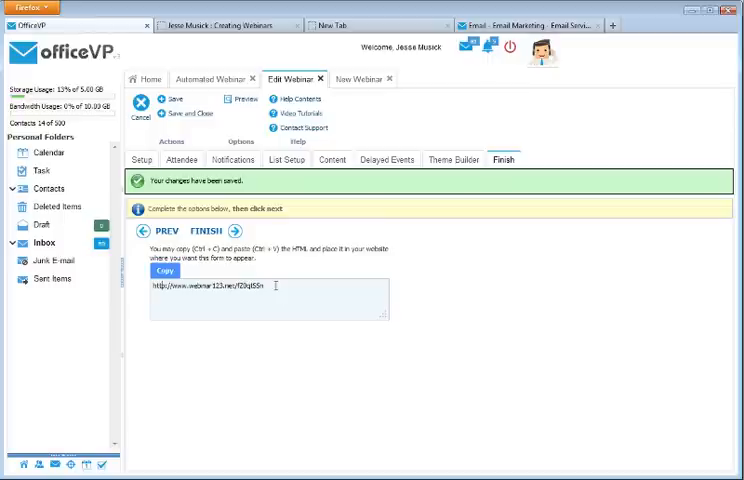